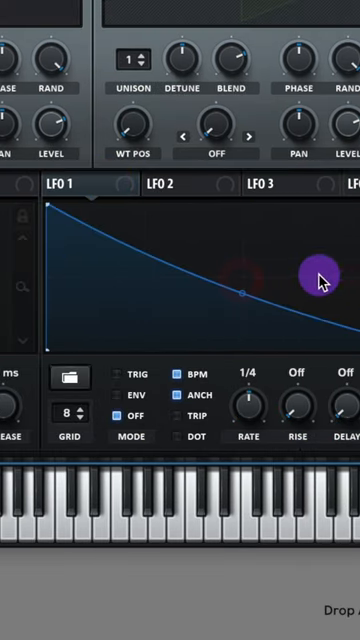
Drag the LFO 1 RATE knob down from 1/4 to 1/32.
left_click_drag(248, 405, 248, 420)
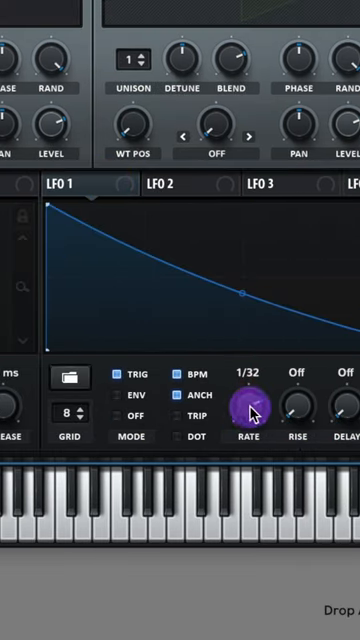